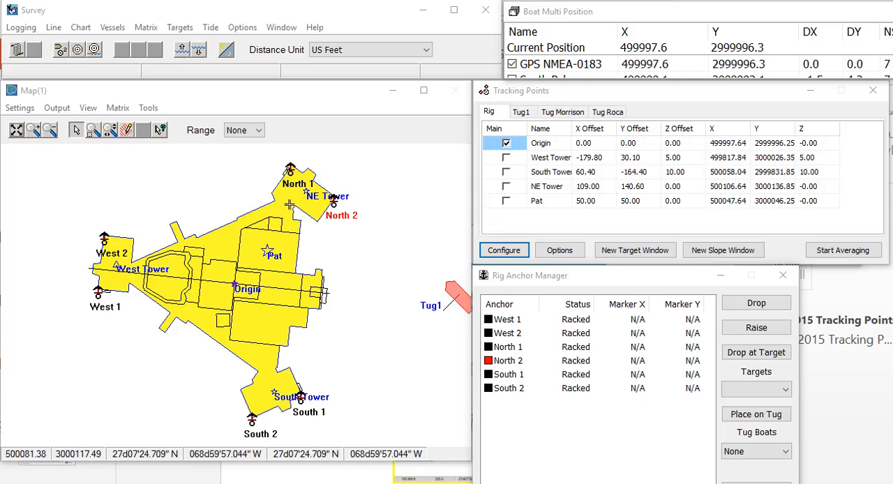
{"action": "mouse_move", "coordinate": [394, 322]}
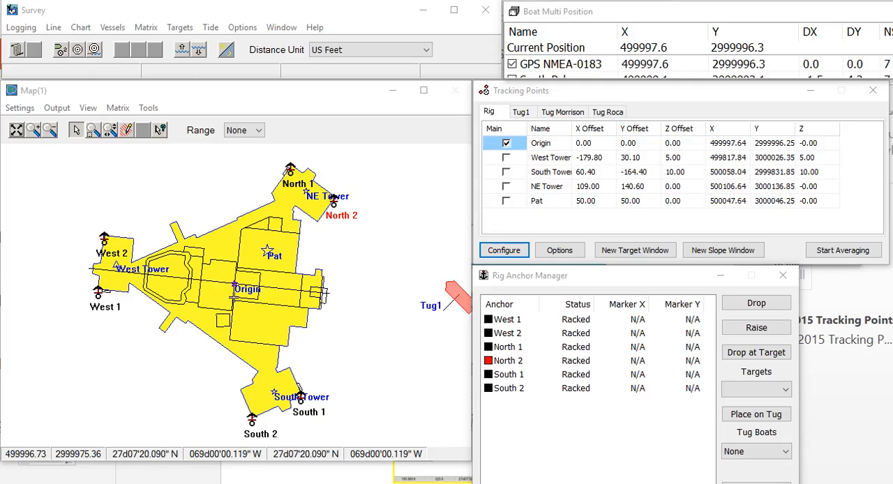
{"action": "mouse_move", "coordinate": [230, 378]}
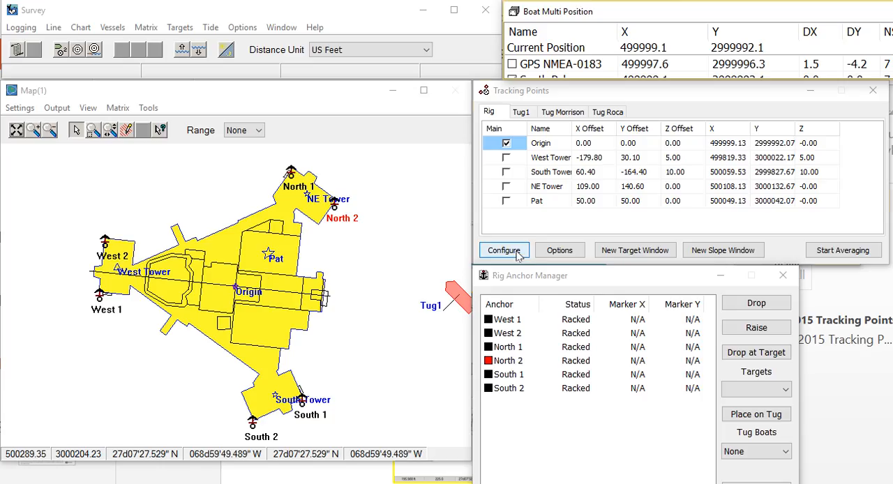
- Add rig point 'Tower 5' at offsets -20, -20, 20, size 15, plotted and labelled
{"action": "left_click", "coordinate": [504, 249]}
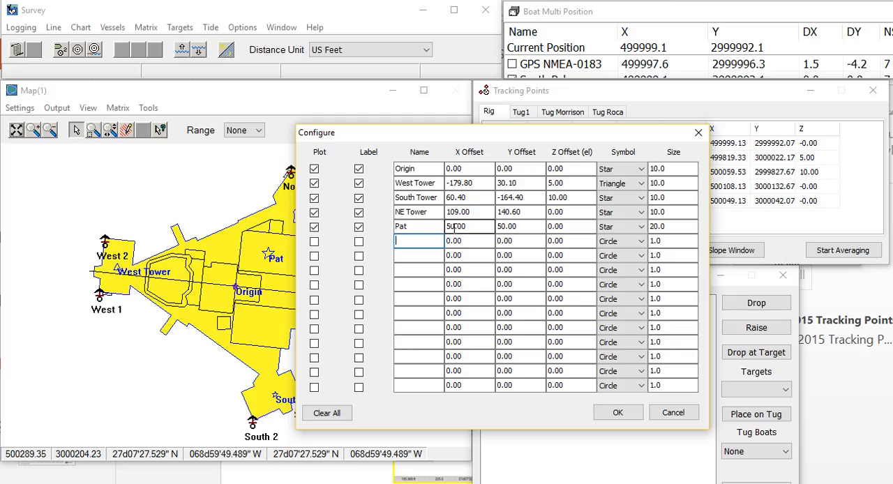
{"action": "type", "text": "Tower 5"}
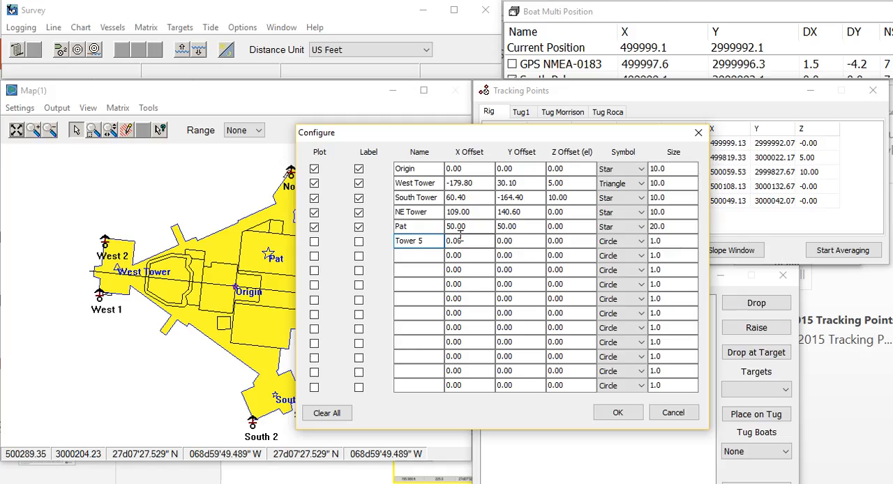
{"action": "type", "text": "-20"}
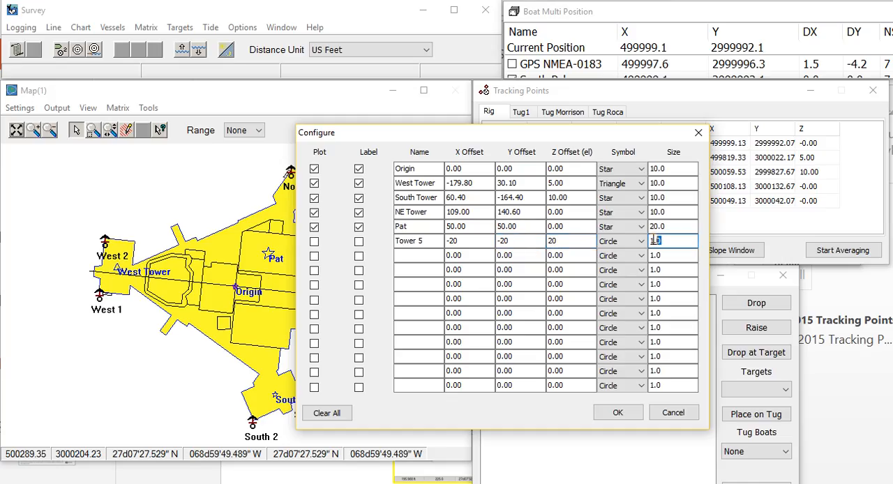
{"action": "type", "text": "15"}
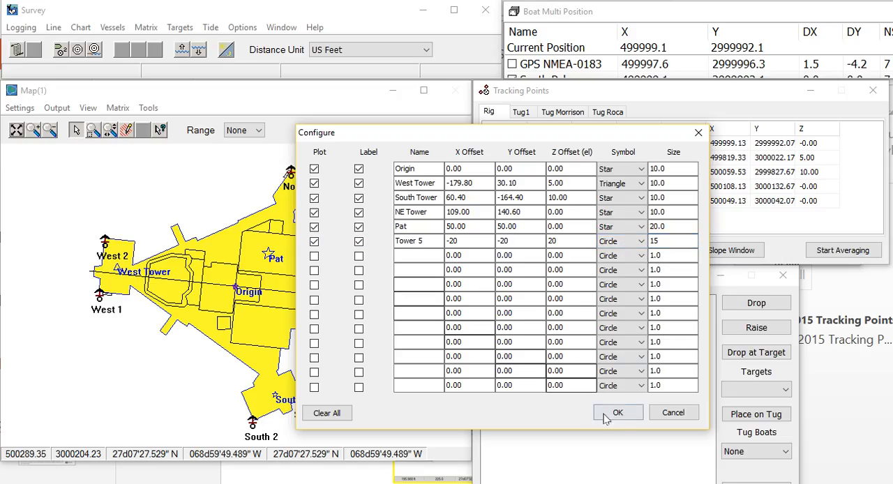
- Confirm the Configure dialog to save Tower 5 to the rig's tracking points
{"action": "left_click", "coordinate": [617, 412]}
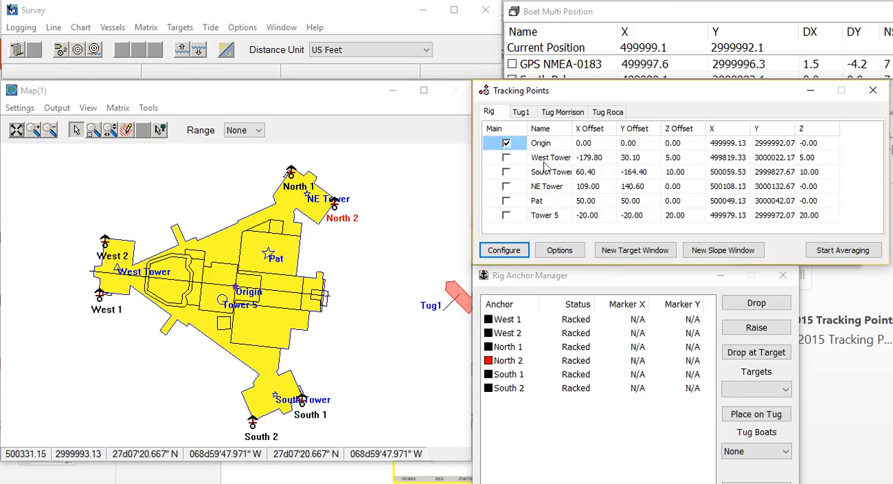
{"action": "mouse_move", "coordinate": [670, 238]}
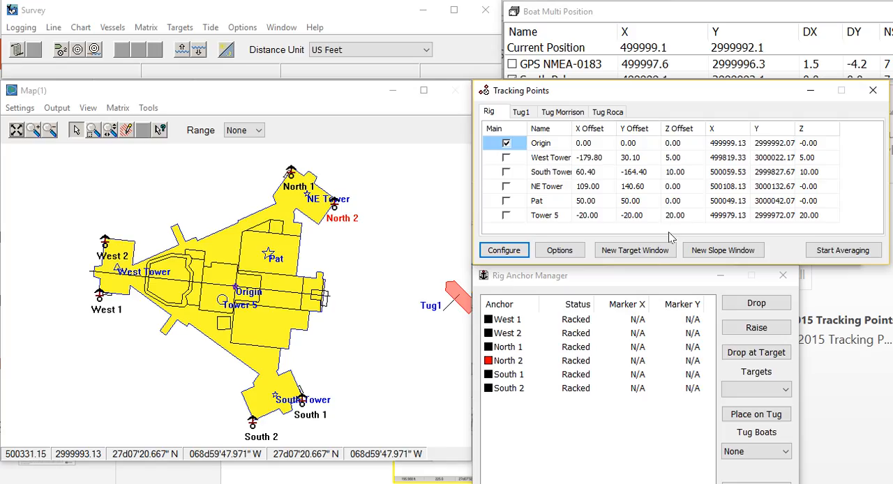
- Create a Target window from Rig: Tower 5 to Target 1 showing distance, bearing, DX, DY, DZ
{"action": "left_click", "coordinate": [634, 250]}
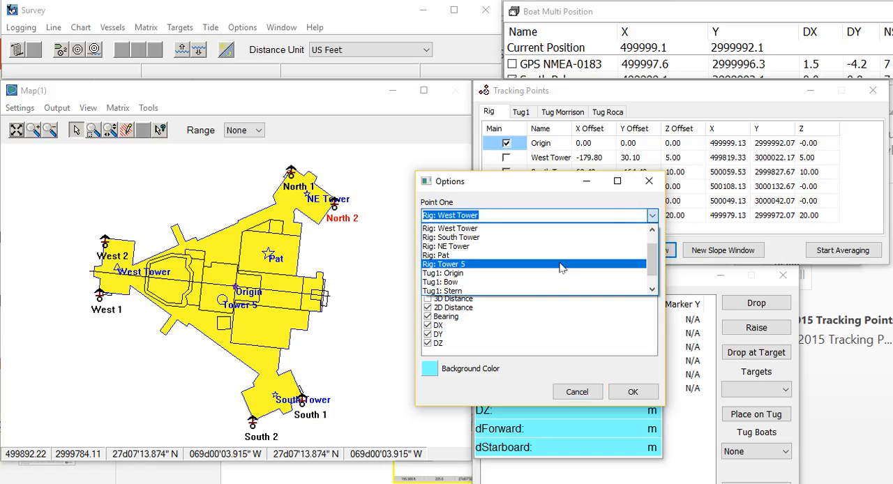
{"action": "left_click", "coordinate": [443, 264]}
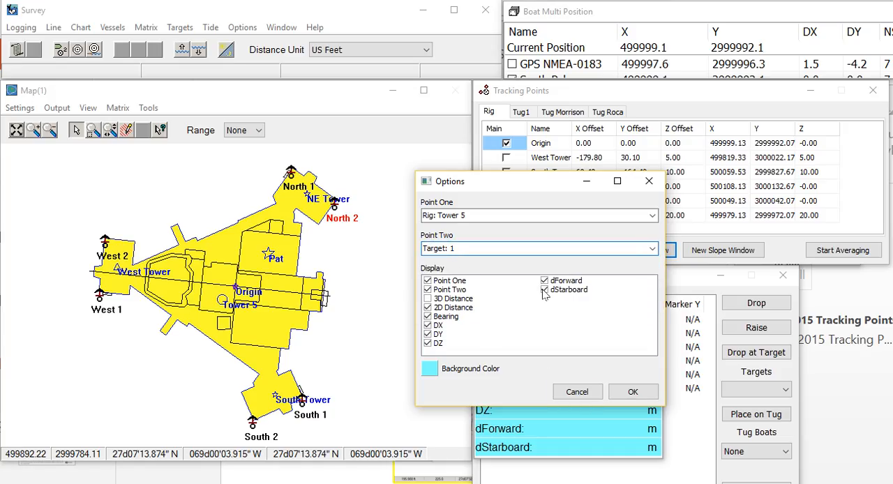
{"action": "left_click", "coordinate": [631, 391]}
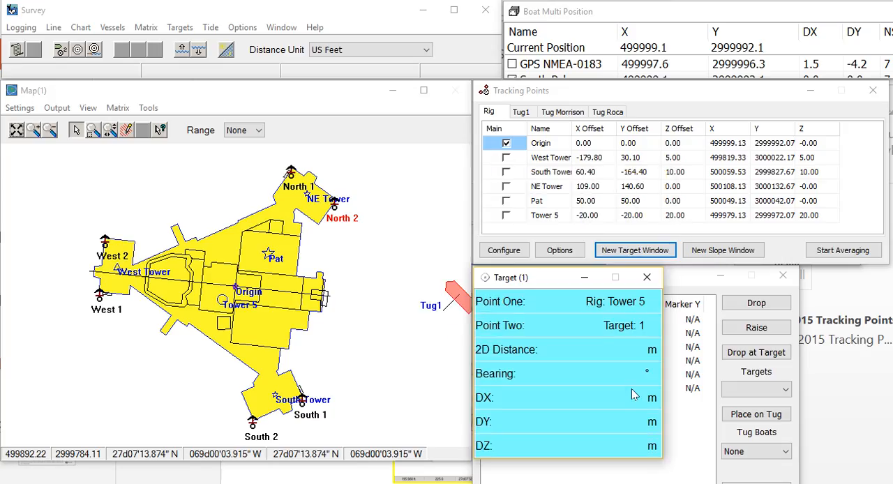